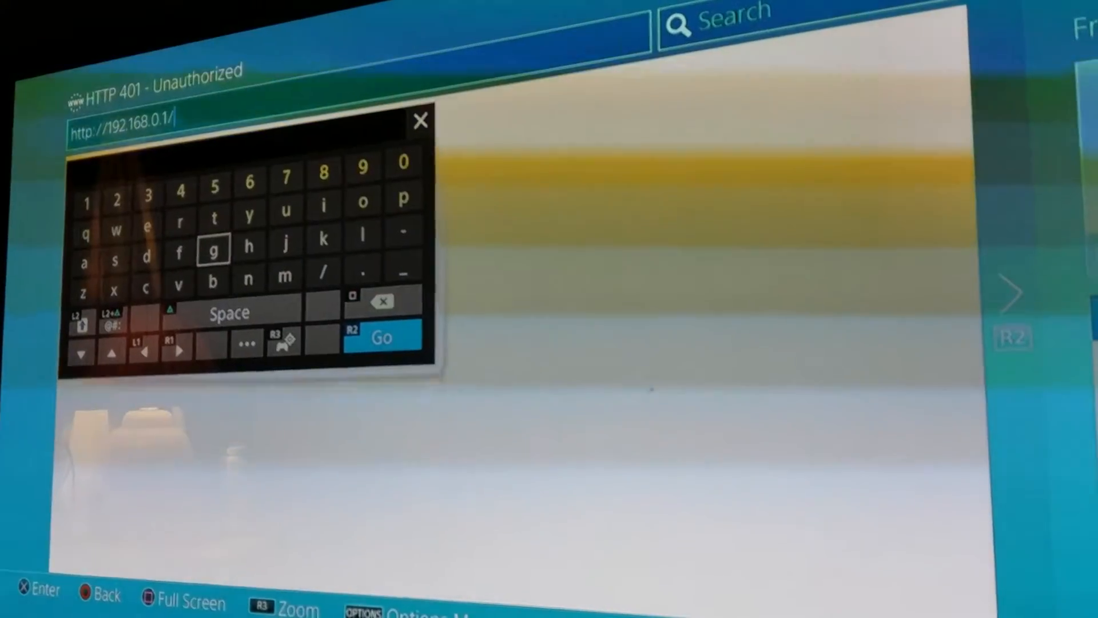
pyautogui.click(384, 337)
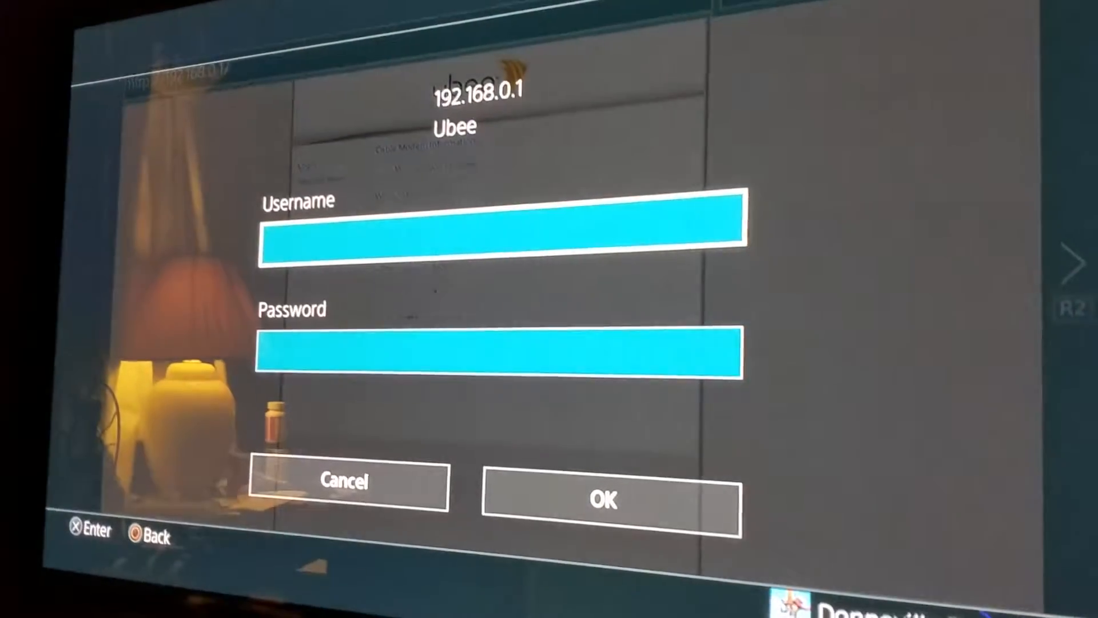
pyautogui.click(497, 225)
pyautogui.write('u')
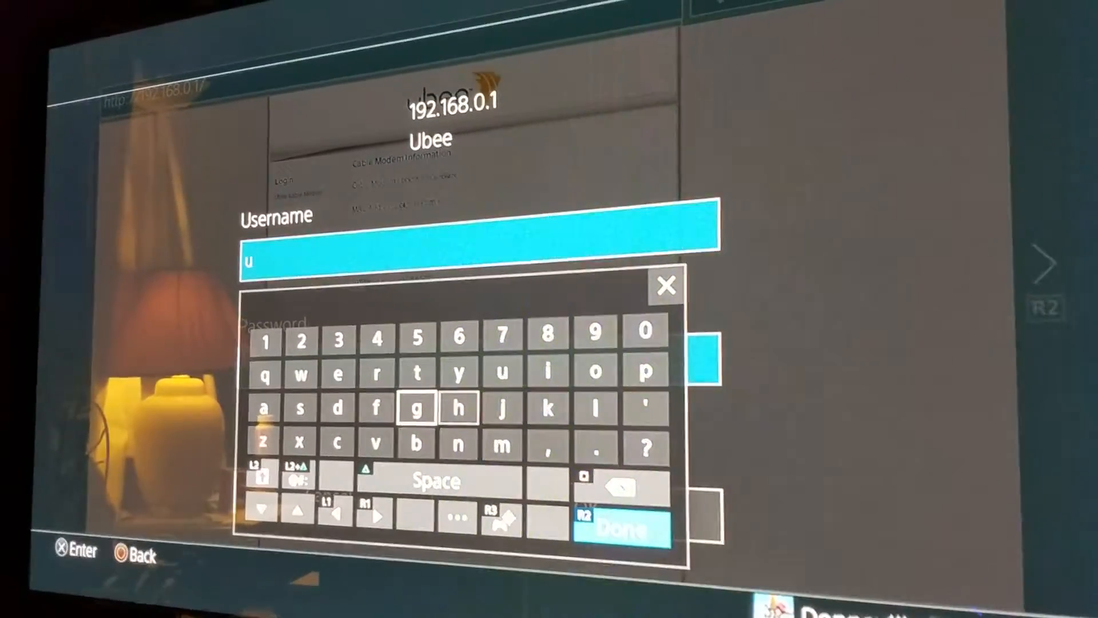
pyautogui.click(297, 408)
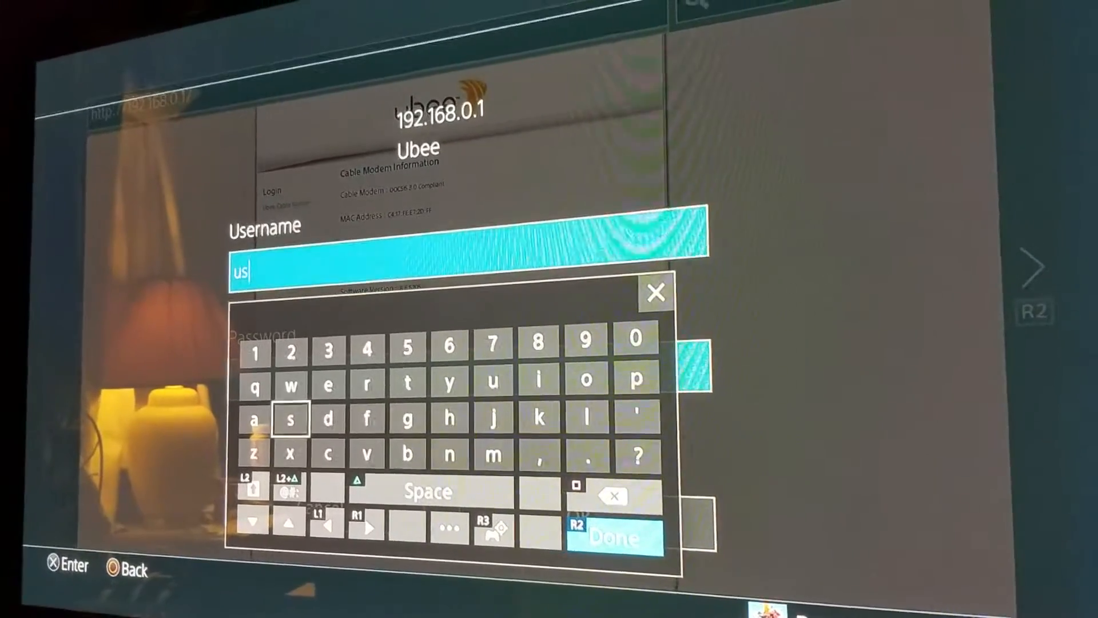
pyautogui.click(324, 379)
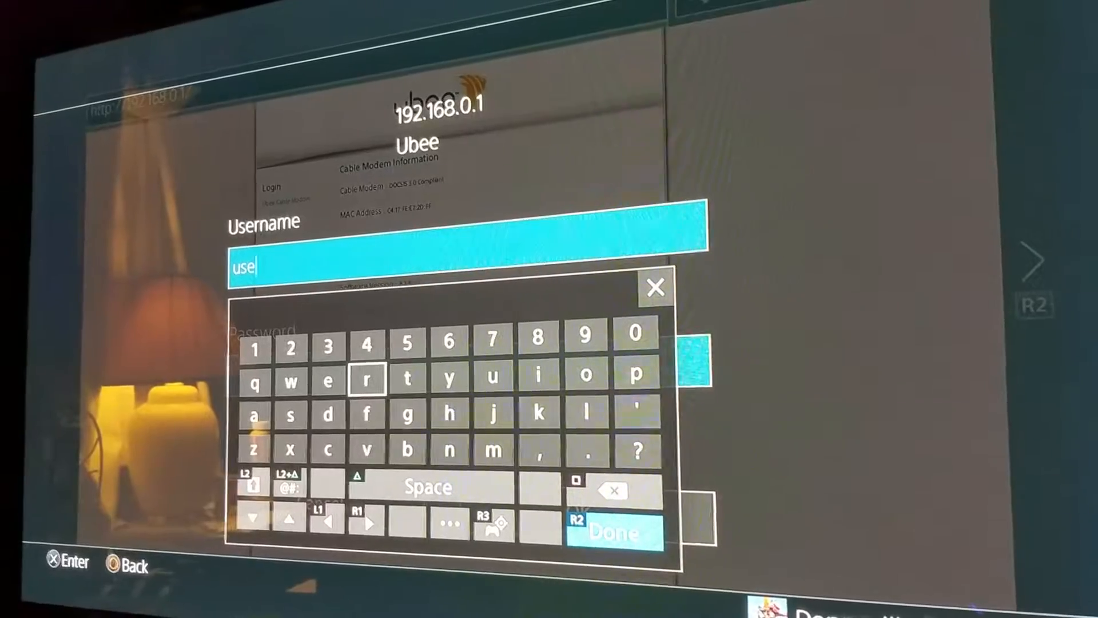
pyautogui.click(614, 530)
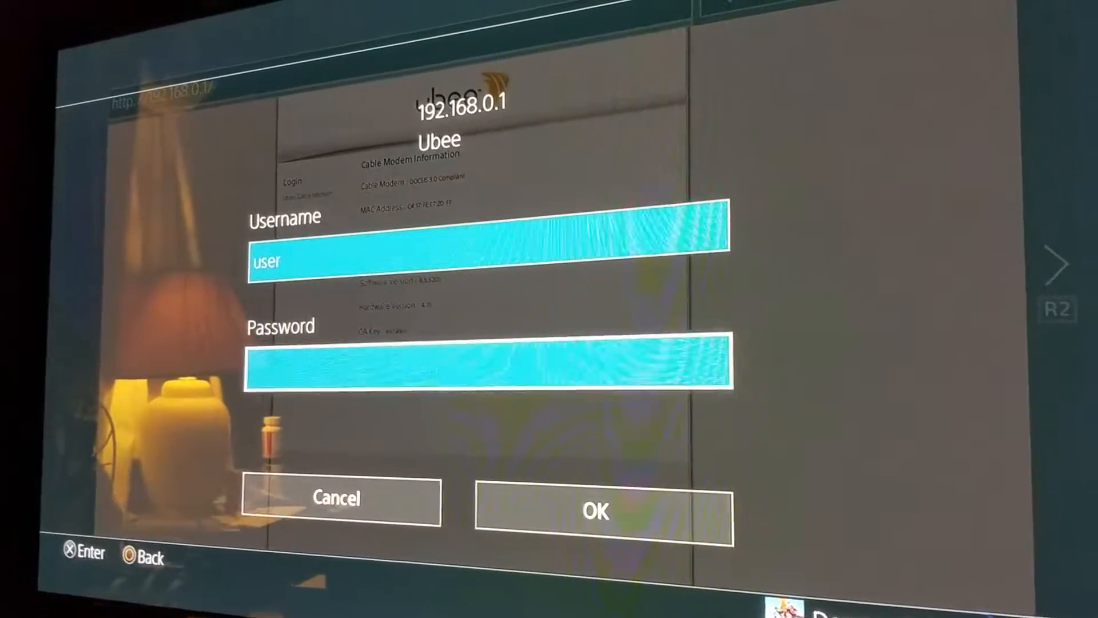
pyautogui.click(490, 365)
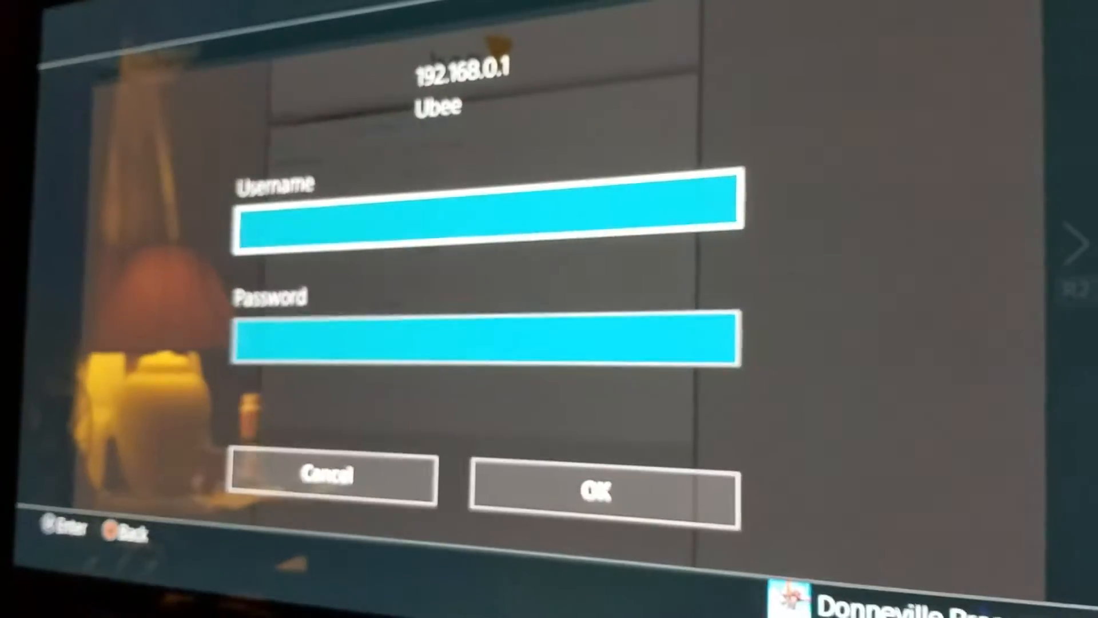
# Step: Enter username 'user' and the four-character password in the Ubee login prompt
pyautogui.click(486, 214)
pyautogui.write('us')
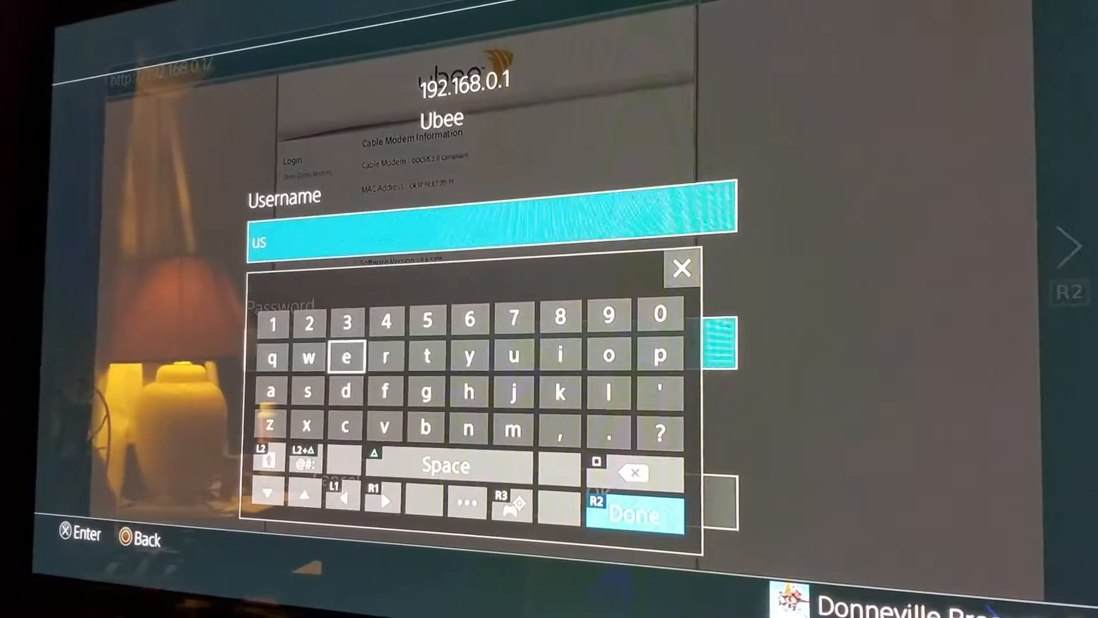
pyautogui.click(346, 356)
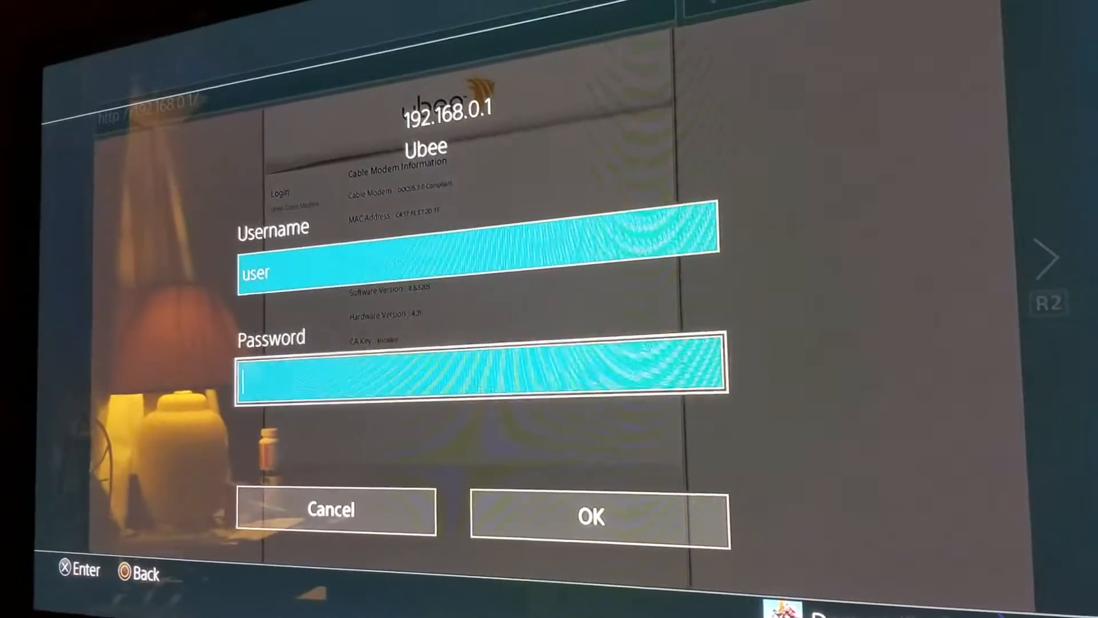
pyautogui.click(483, 371)
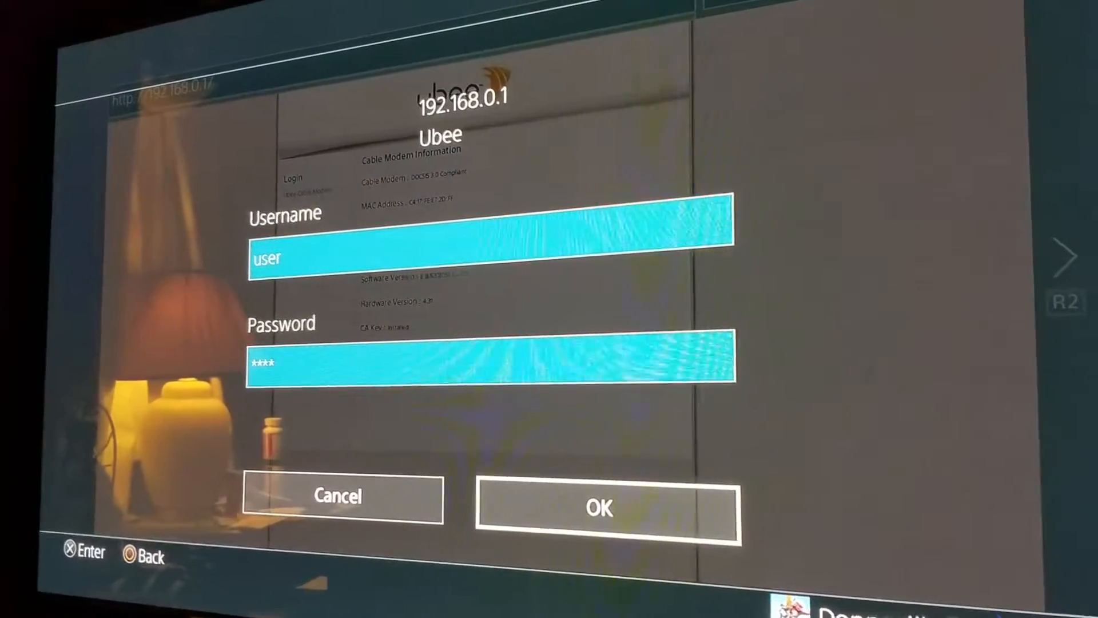
# Step: Log in and reach the Wireless Primary Network settings page
pyautogui.click(599, 506)
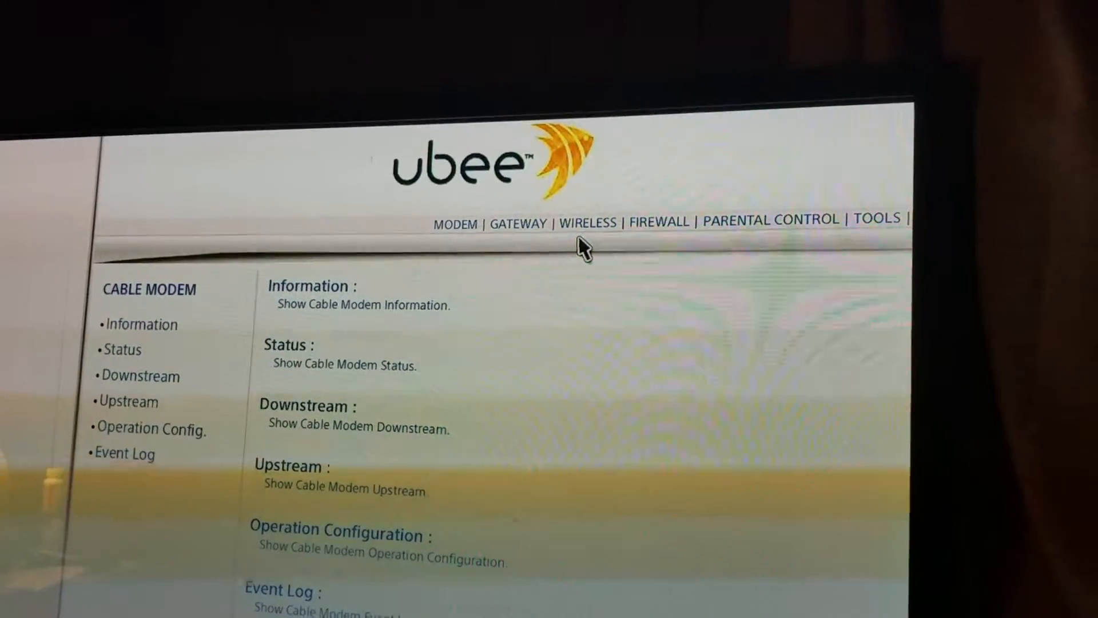
pyautogui.click(586, 223)
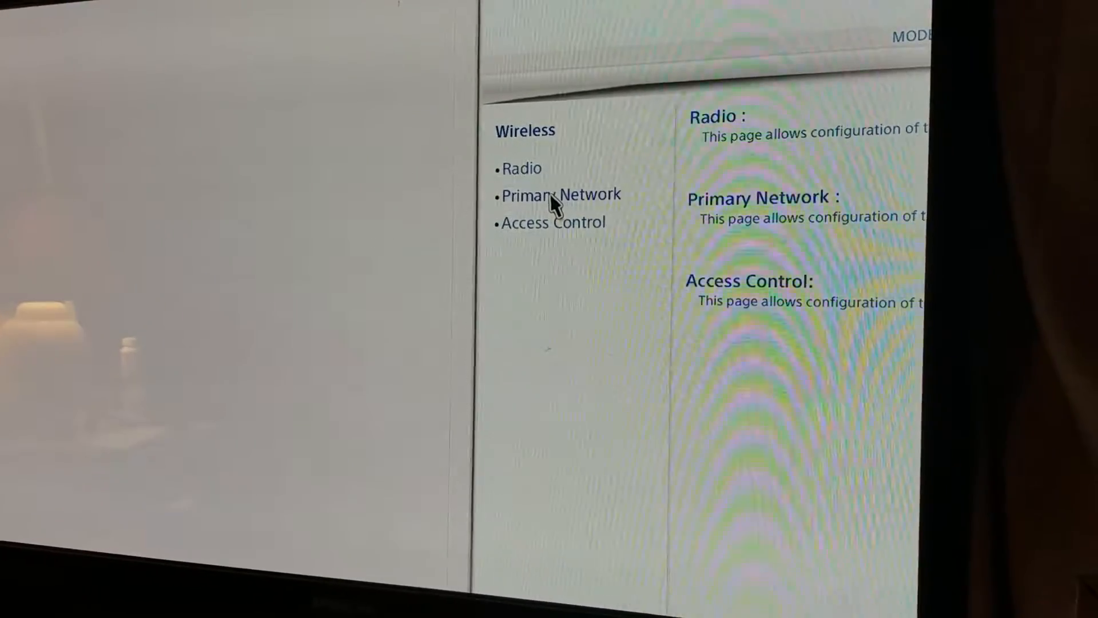
pyautogui.click(559, 194)
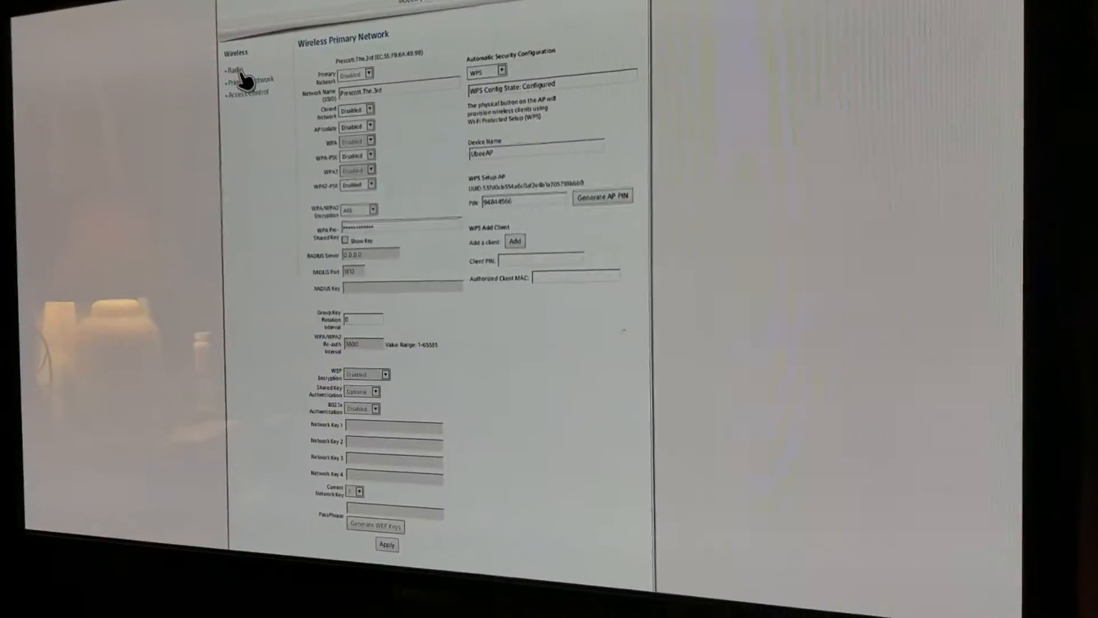
# Step: View the Wireless Radio settings showing 2.4 GHz band and auto control channel
pyautogui.click(234, 68)
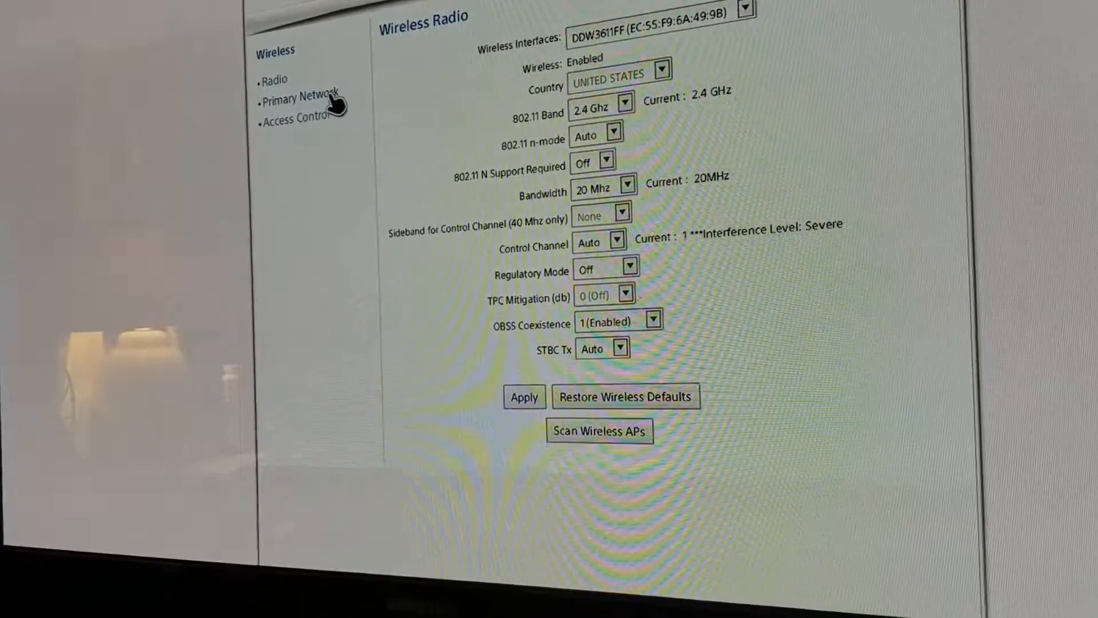
# Step: On Primary Network, enter and confirm a new WPA pre-shared key for WPA2-PSK
pyautogui.click(296, 98)
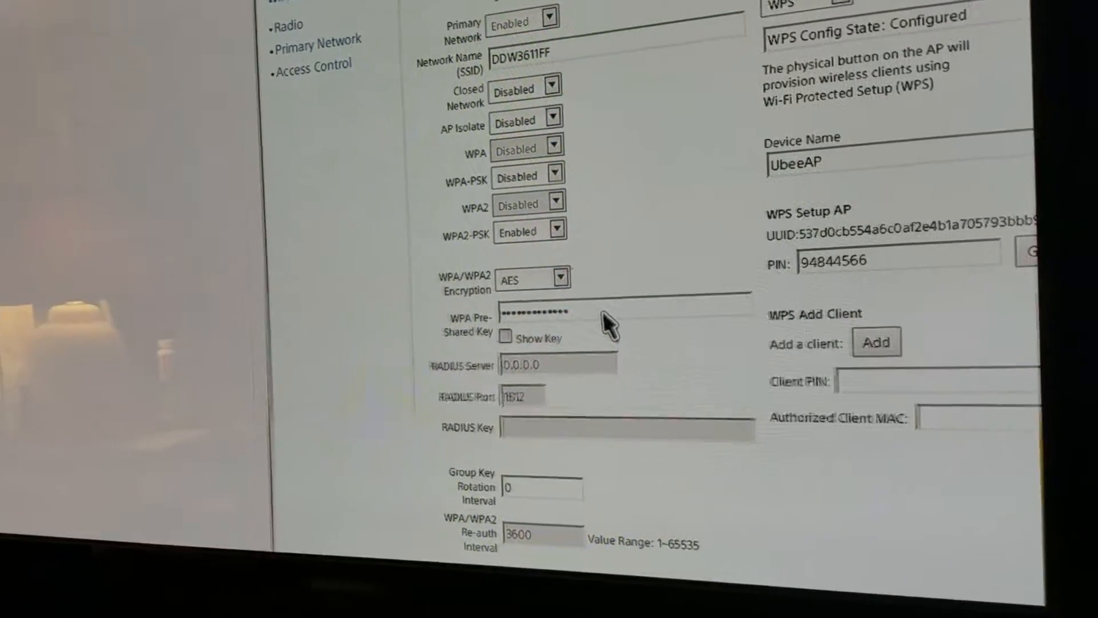
pyautogui.click(616, 312)
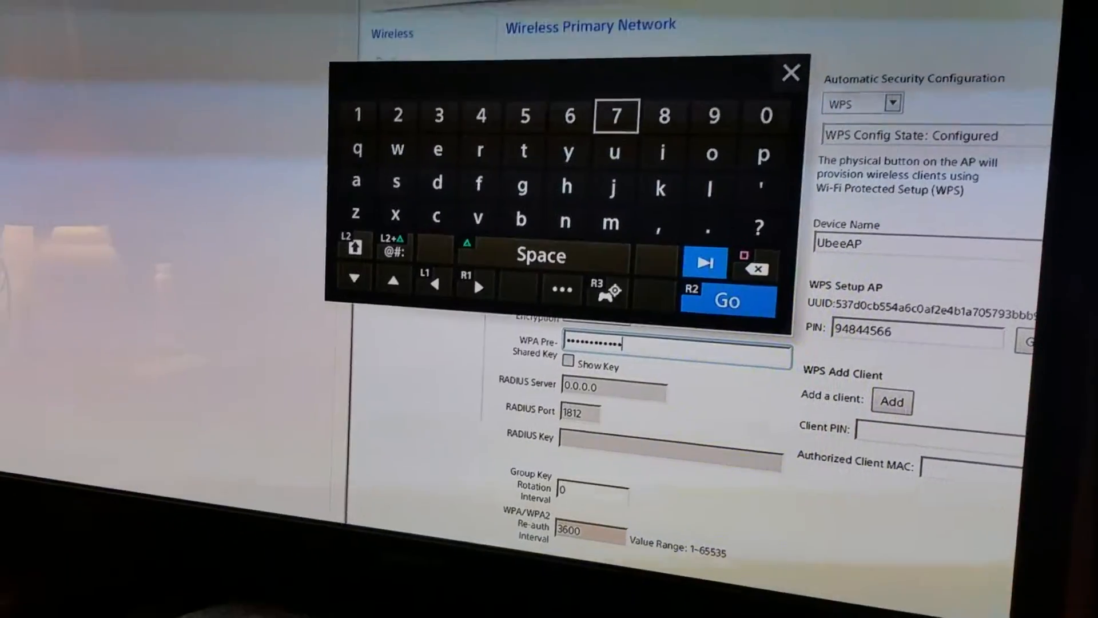
pyautogui.click(790, 72)
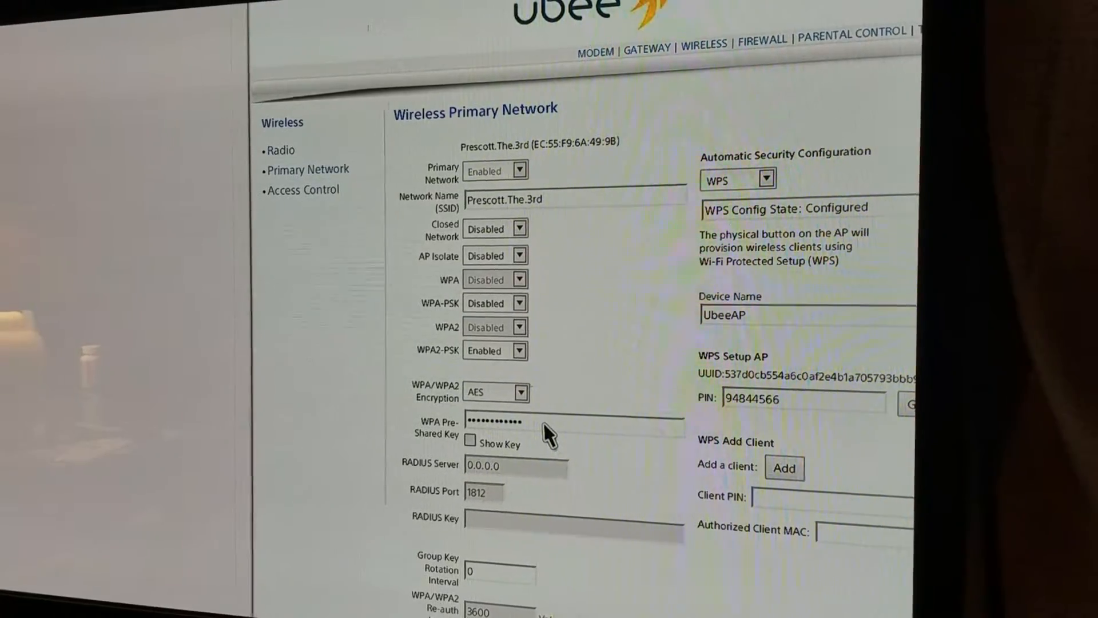
pyautogui.scroll(-3)
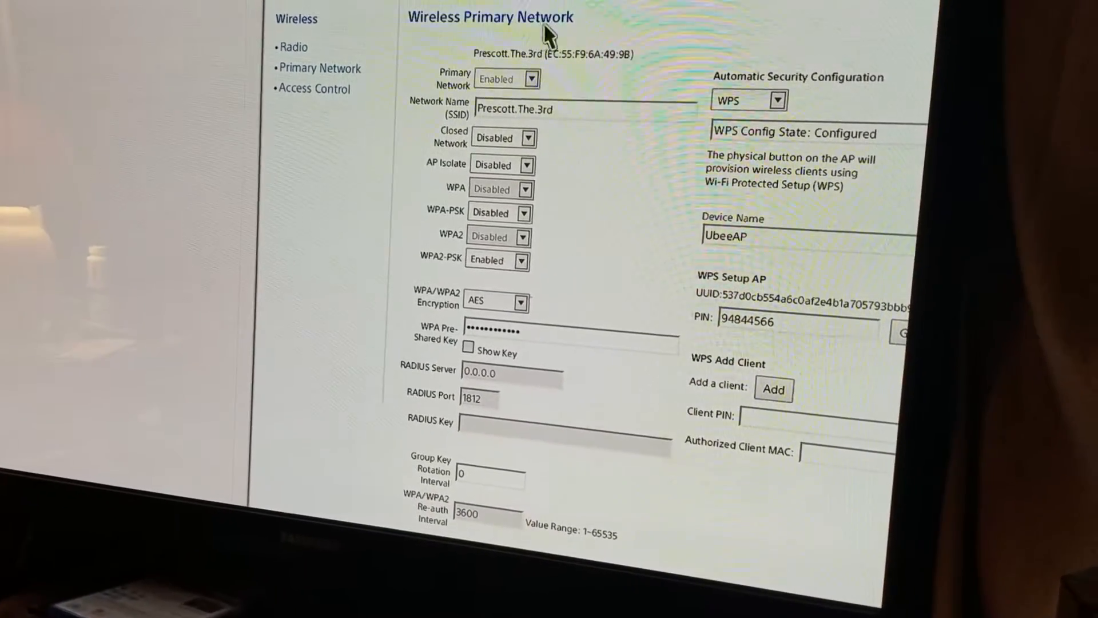
pyautogui.scroll(-3)
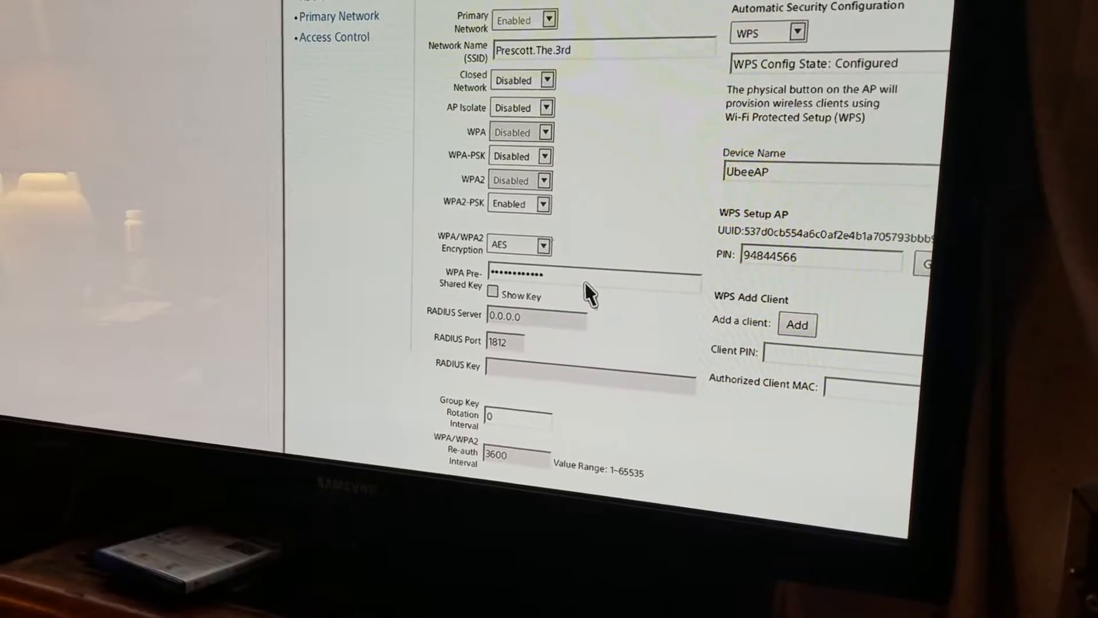
pyautogui.scroll(-3)
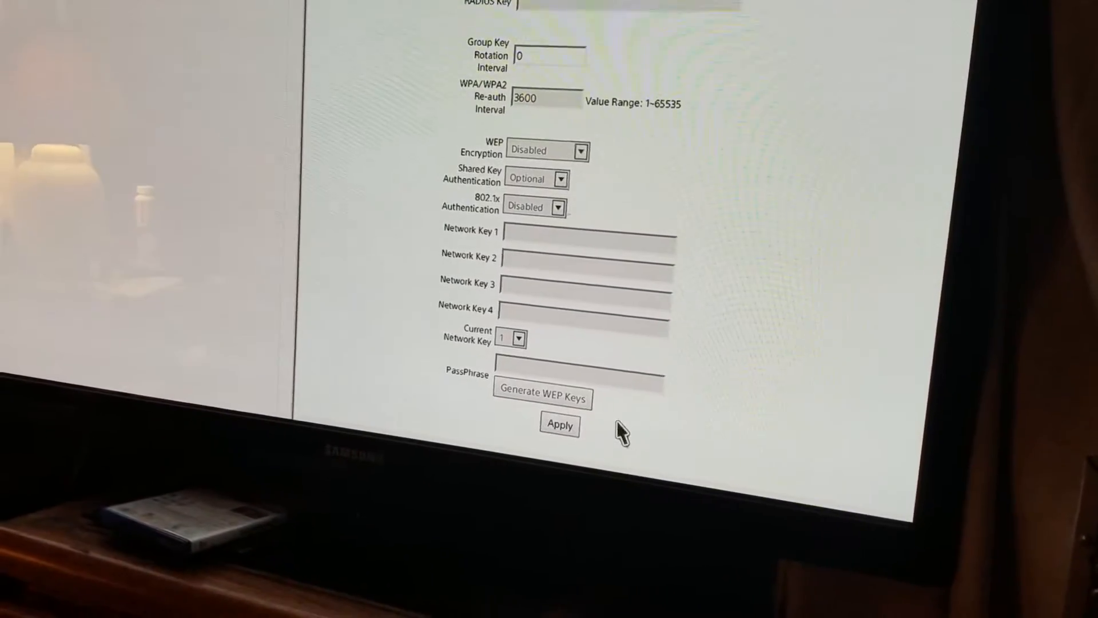